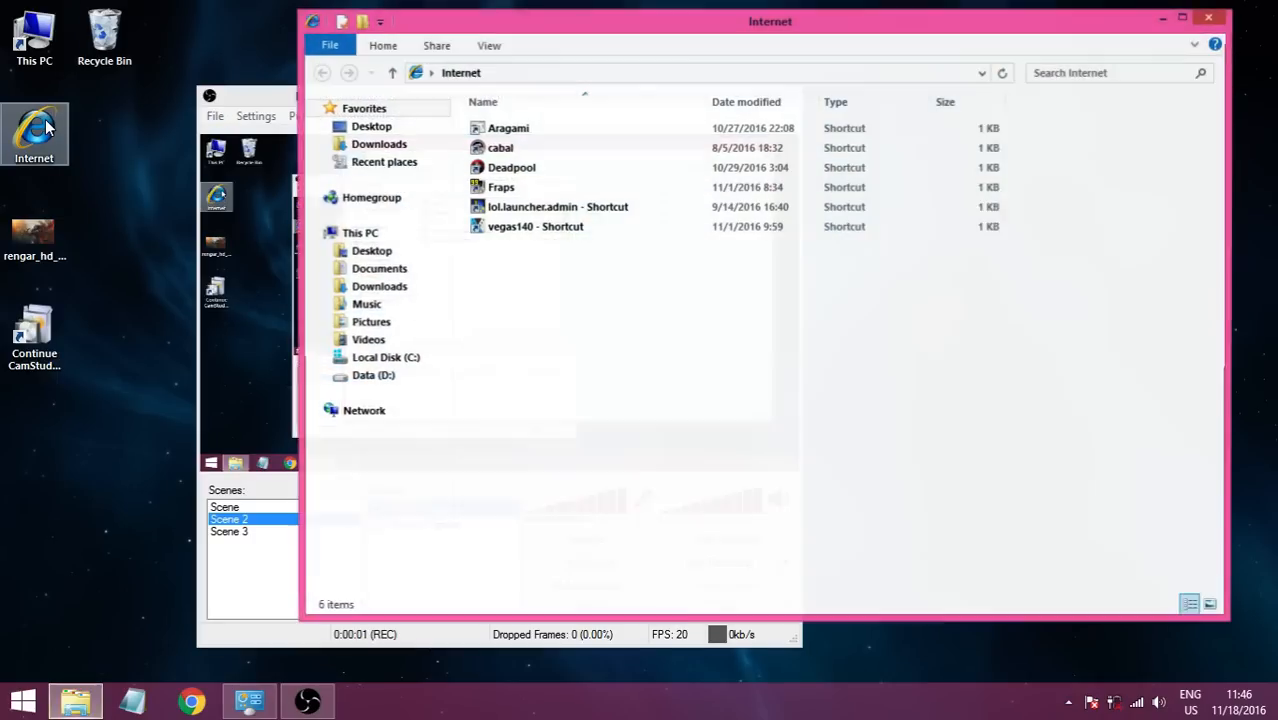
Launch the lol.launcher.admin shortcut from the Internet folder in File Explorer.
left_click(557, 207)
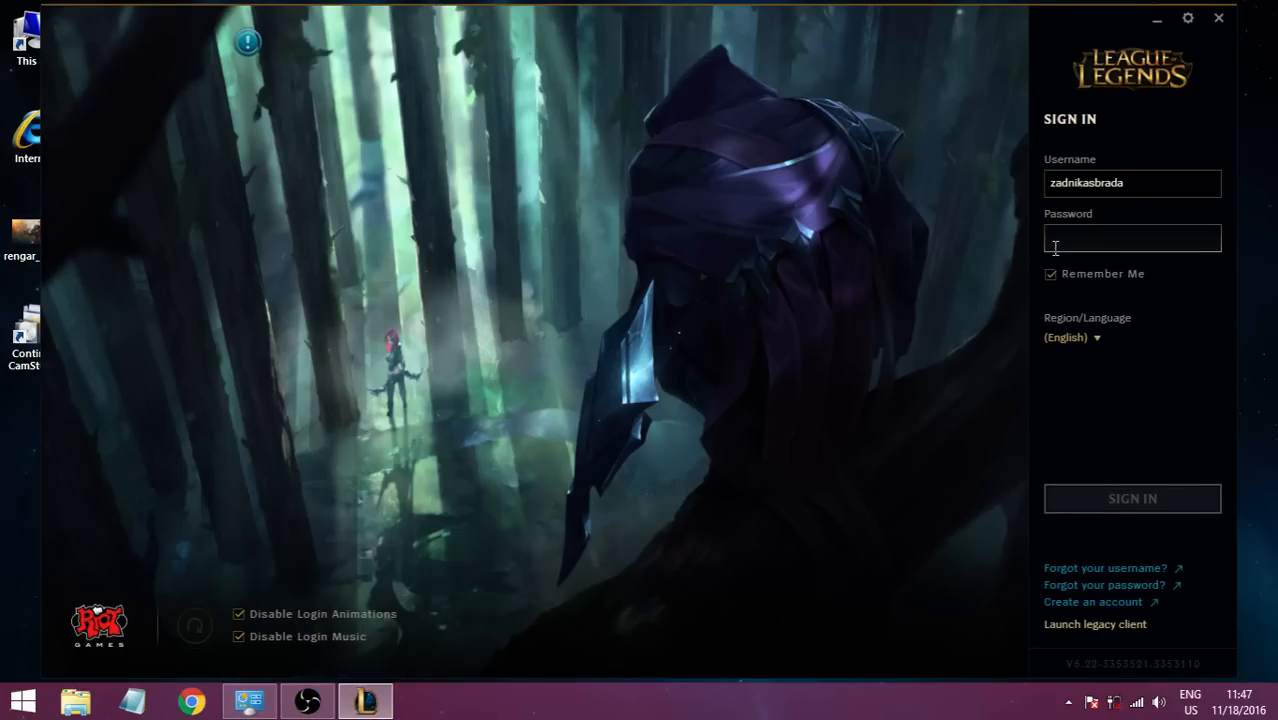
mouse_move(307, 700)
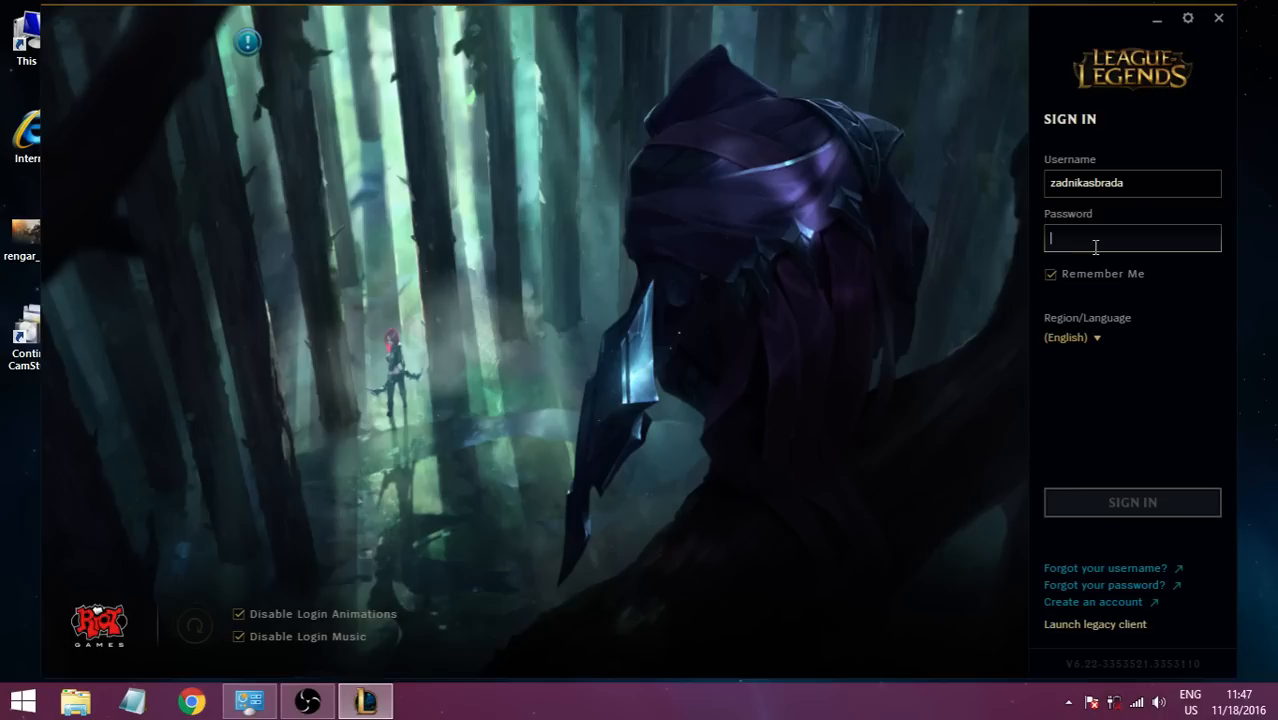
Enter the account password and sign in to the League client.
type("password")
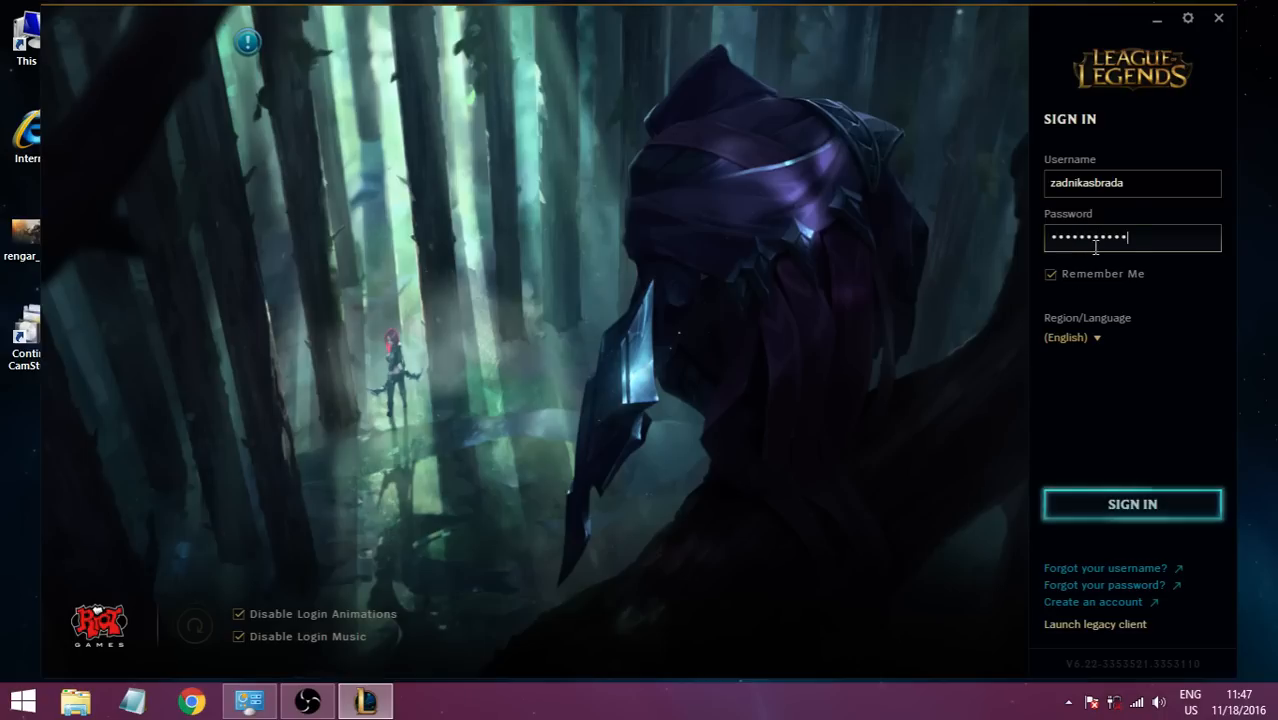
left_click(1132, 503)
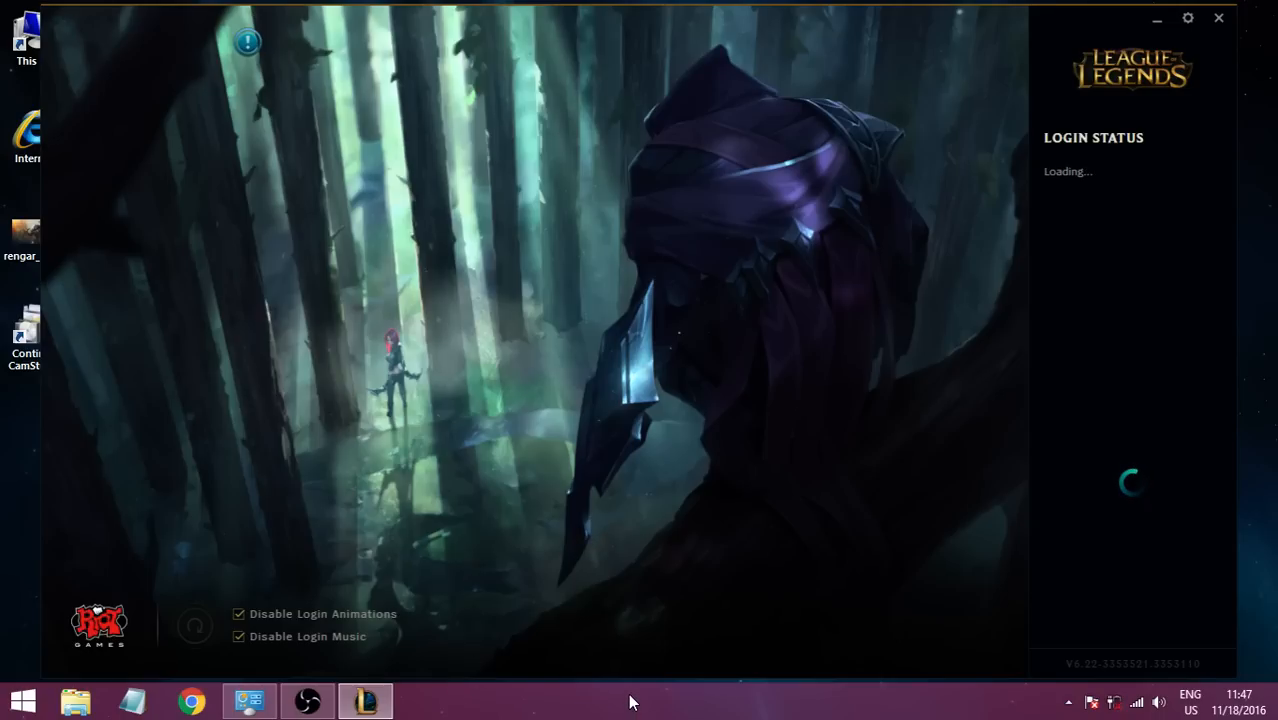
mouse_move(642, 696)
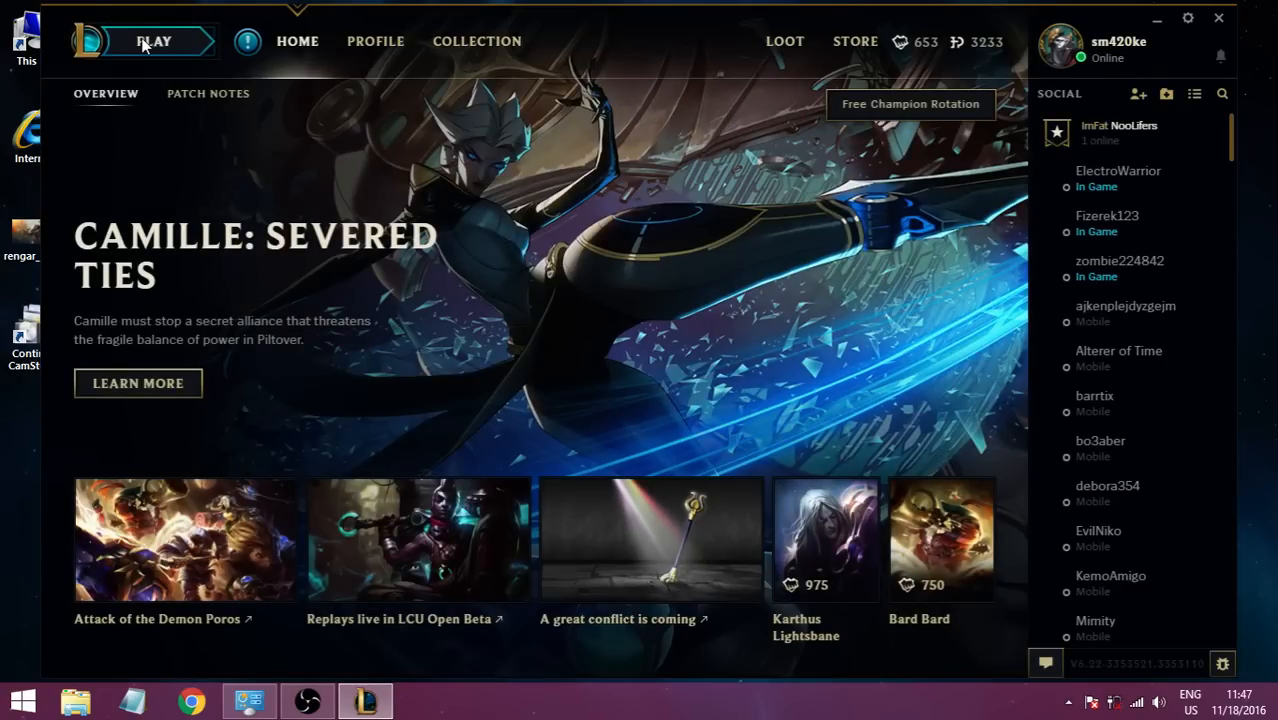
mouse_move(645, 455)
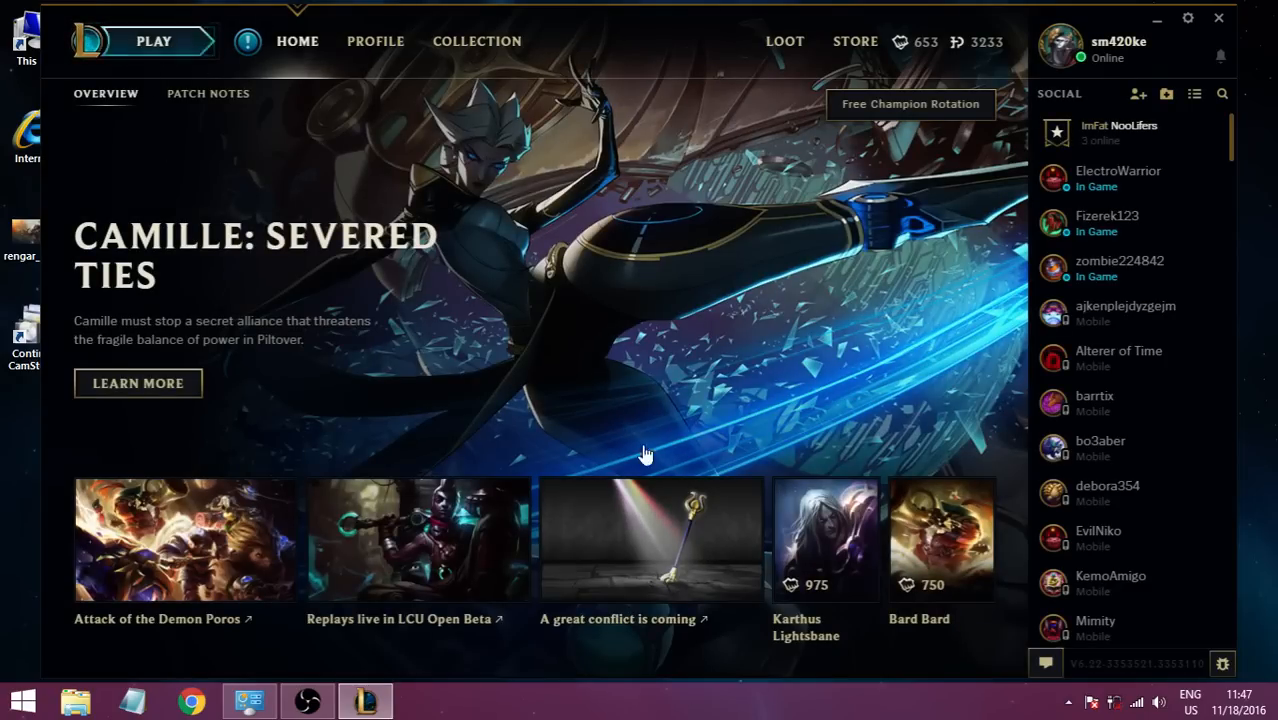
left_click(153, 41)
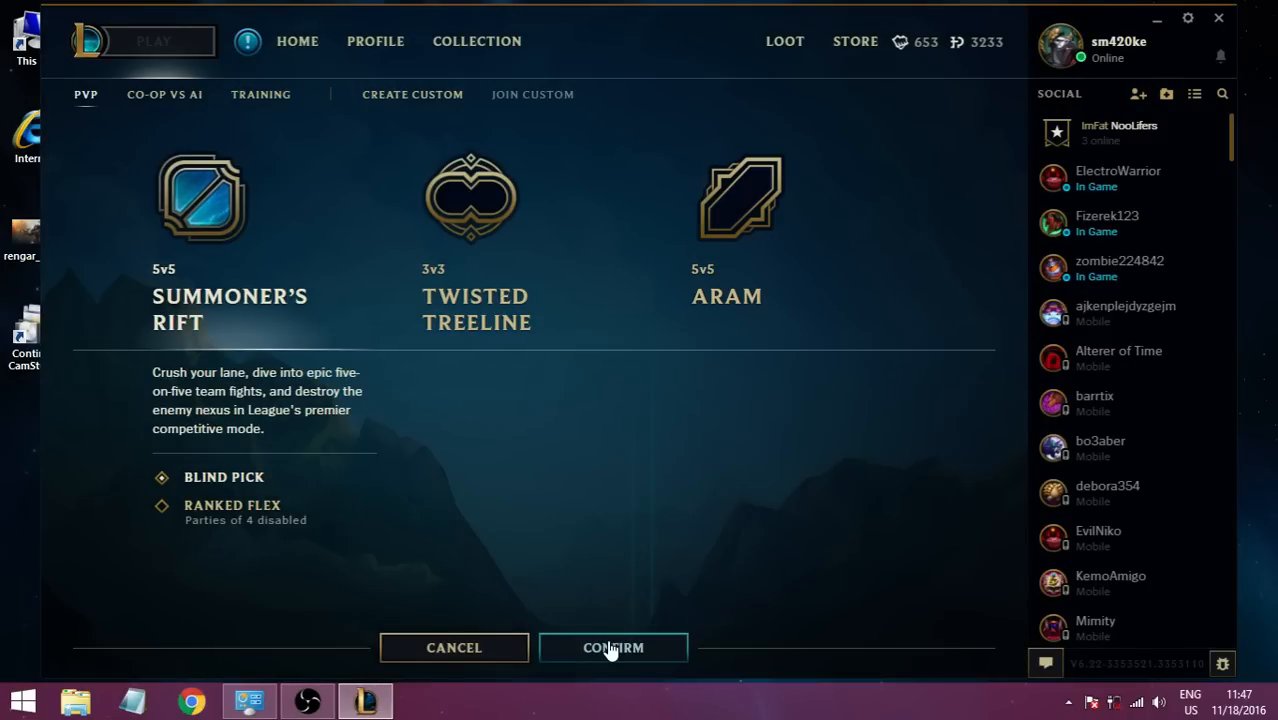
left_click(613, 647)
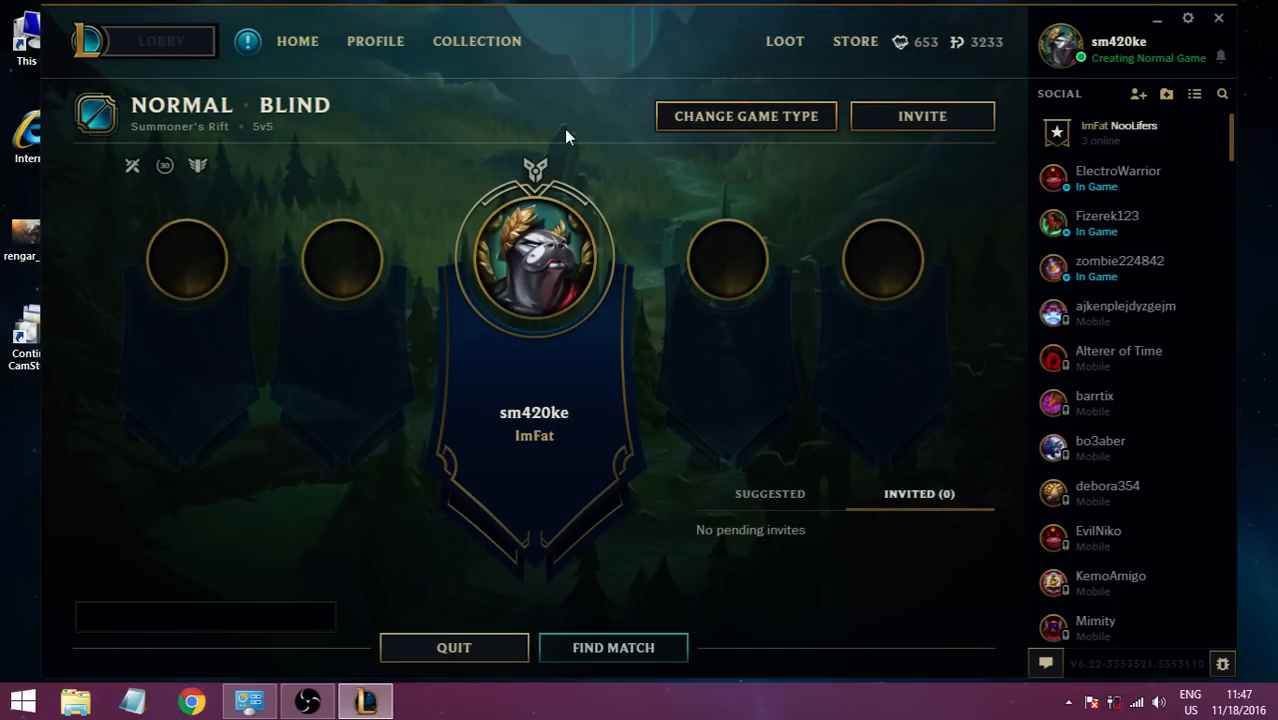
mouse_move(577, 544)
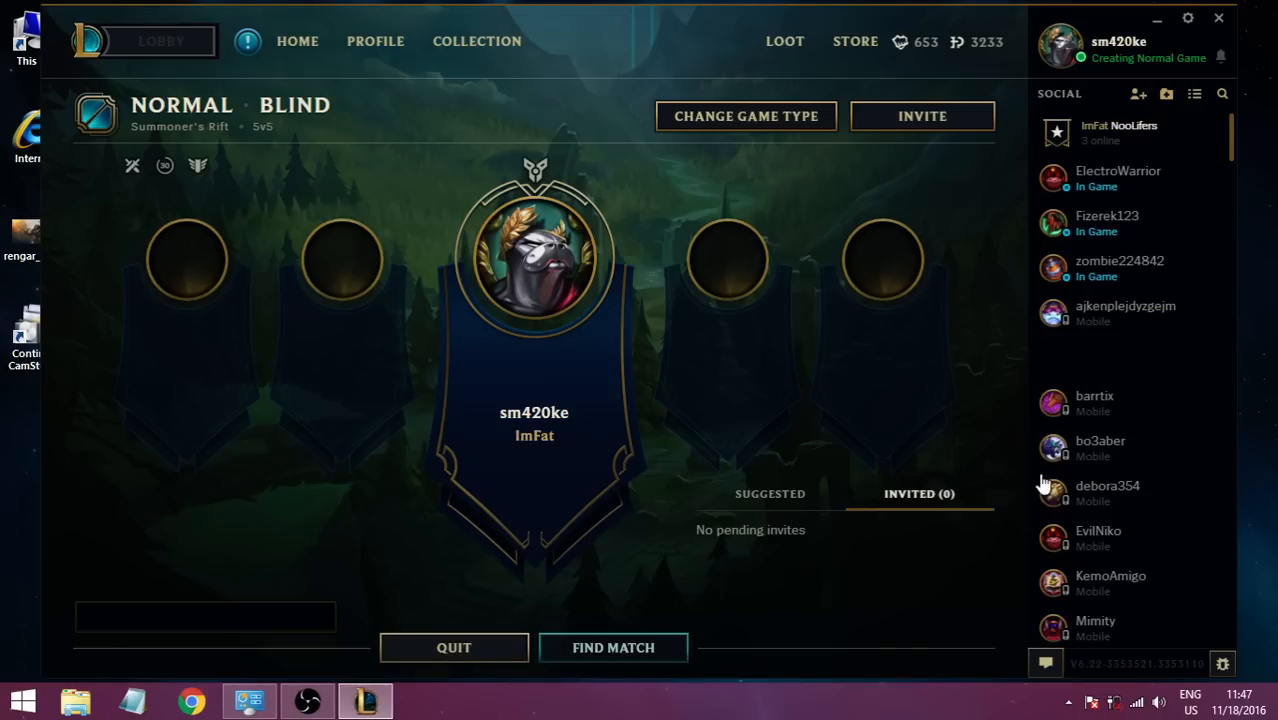
left_click(1045, 663)
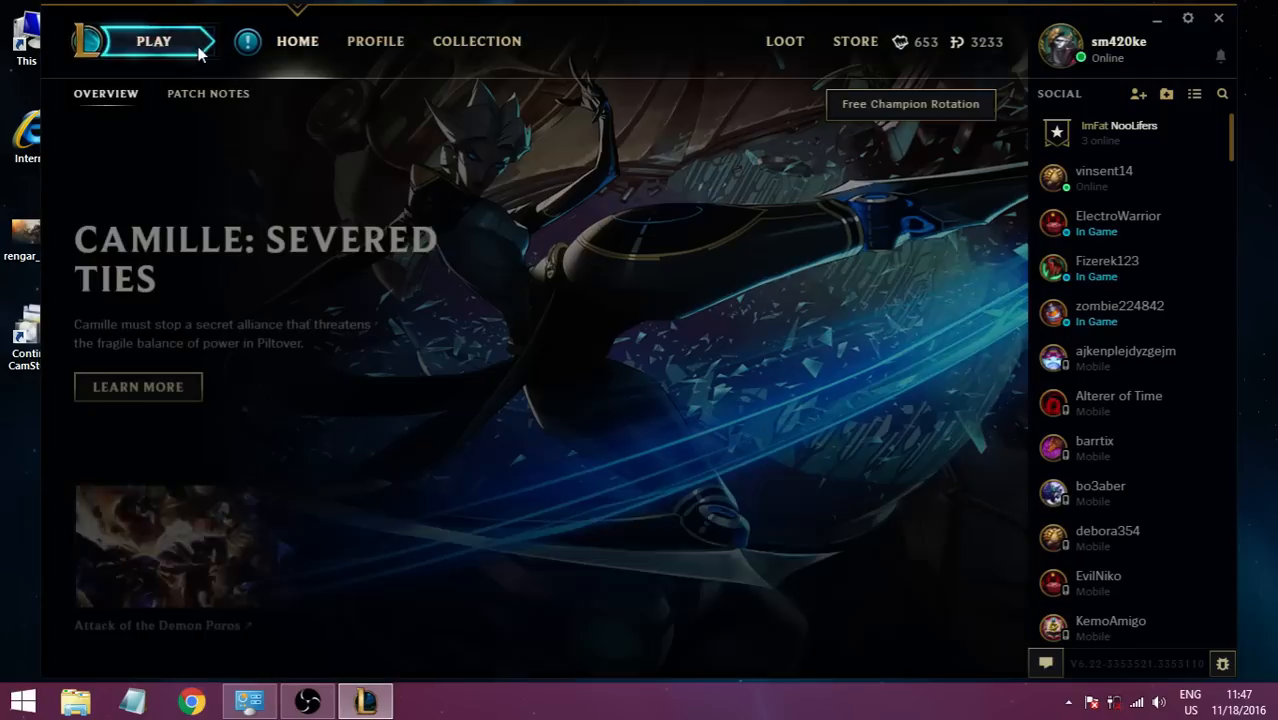
Begin a custom game setup and select the Twisted Treeline map.
left_click(155, 40)
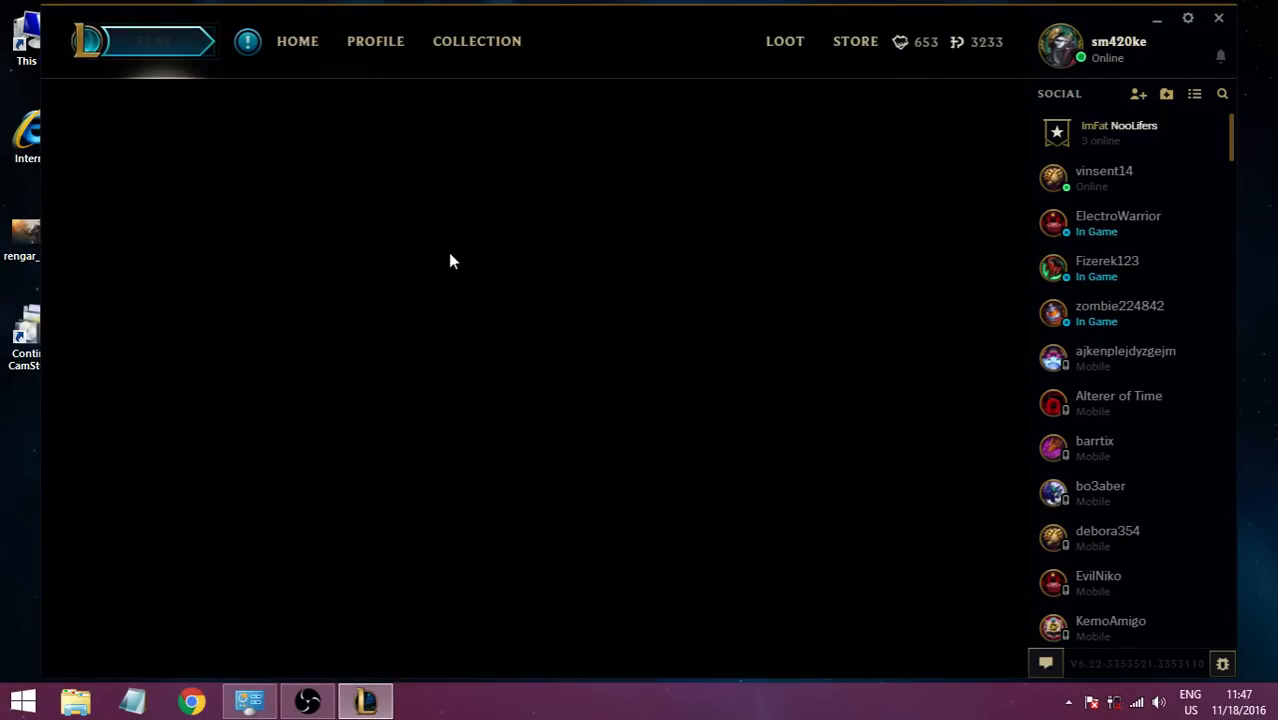
left_click(411, 94)
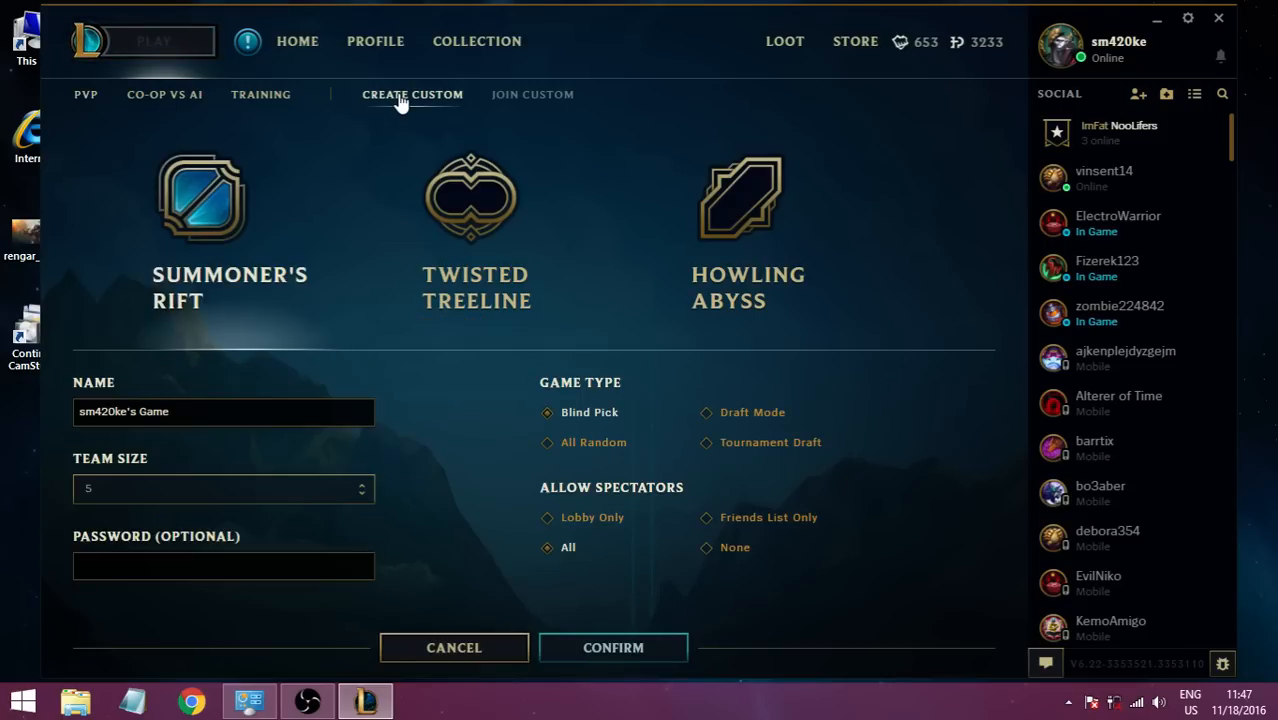
mouse_move(379, 256)
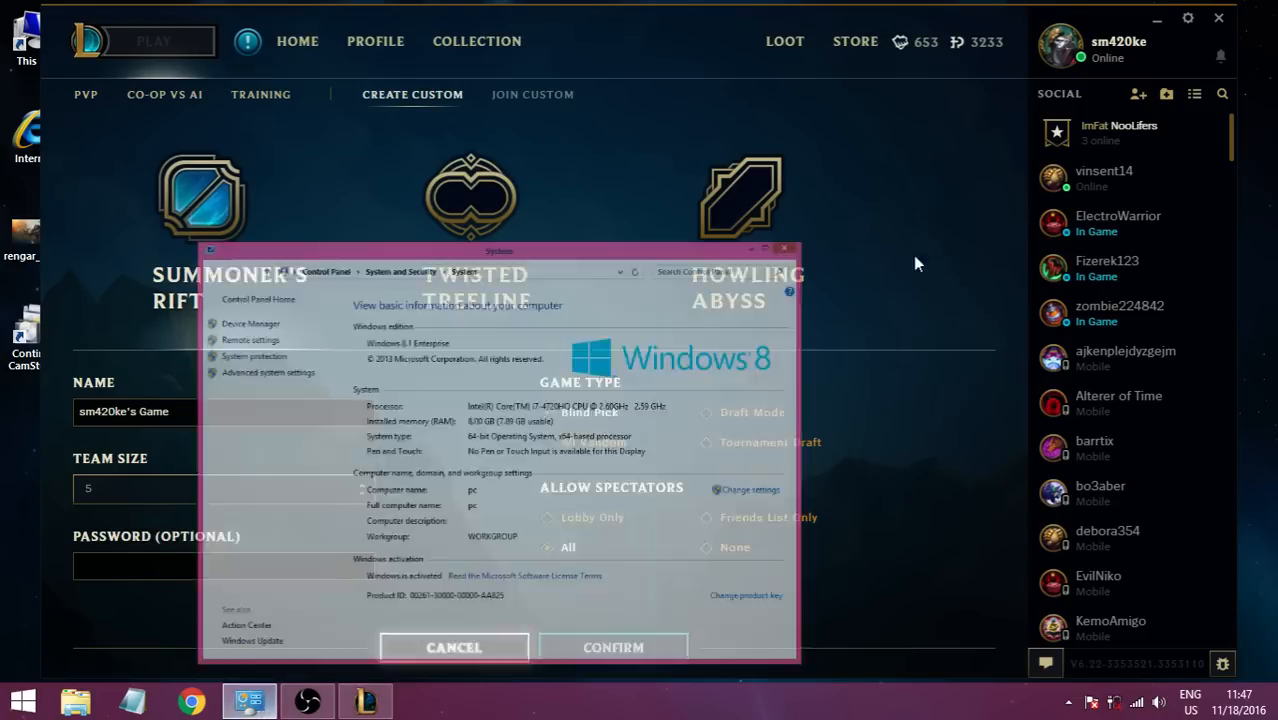
left_click(786, 248)
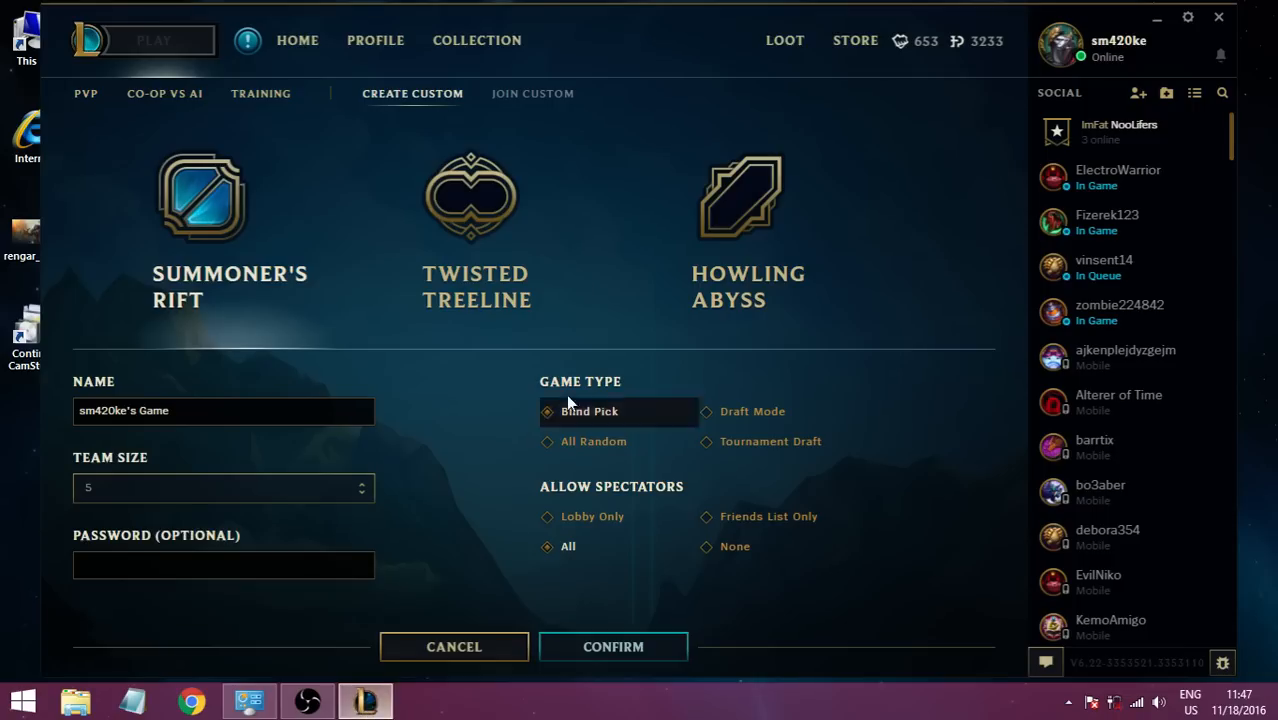
left_click(470, 200)
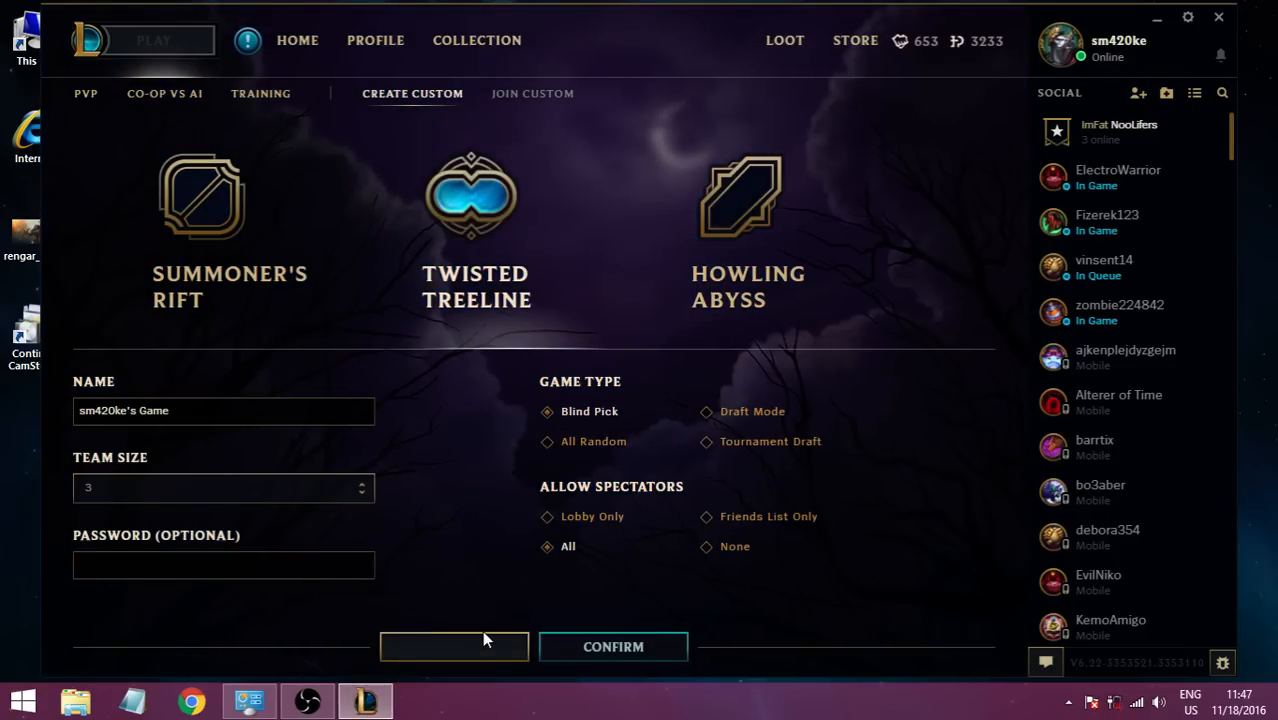
Restart custom game setup and confirm a Summoner's Rift 5v5 Blind Pick lobby.
left_click(155, 40)
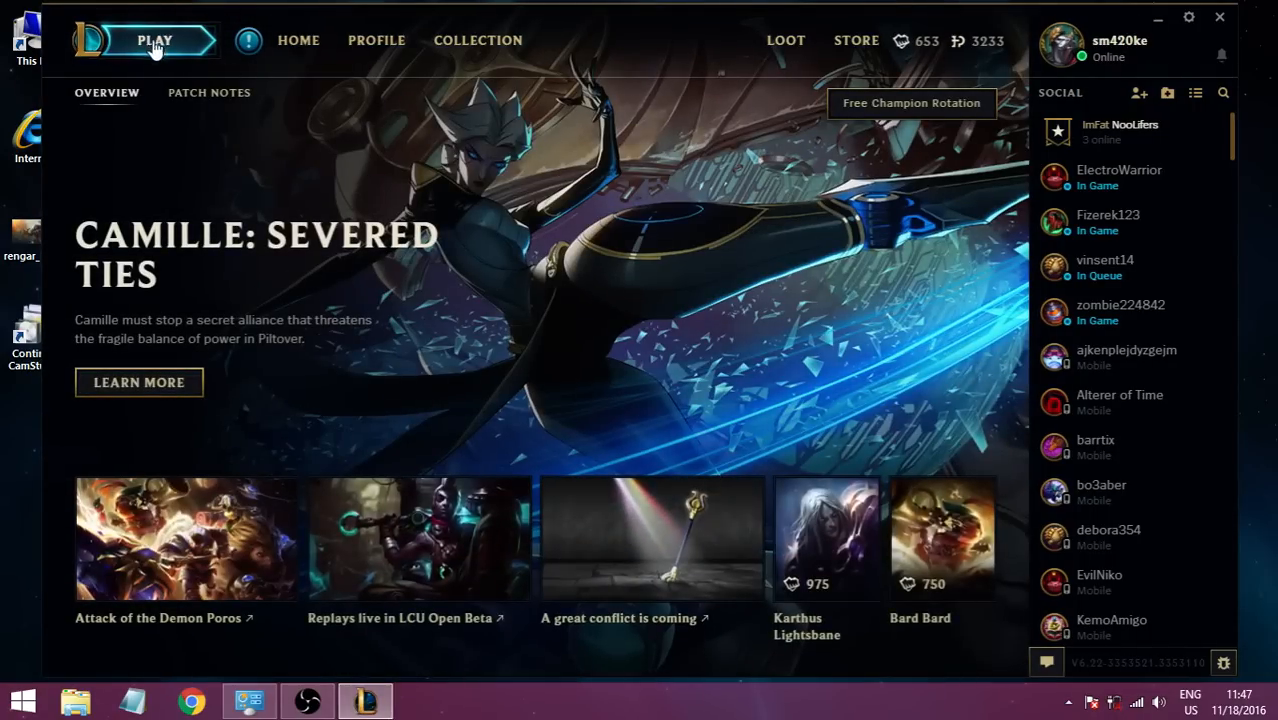
left_click(161, 40)
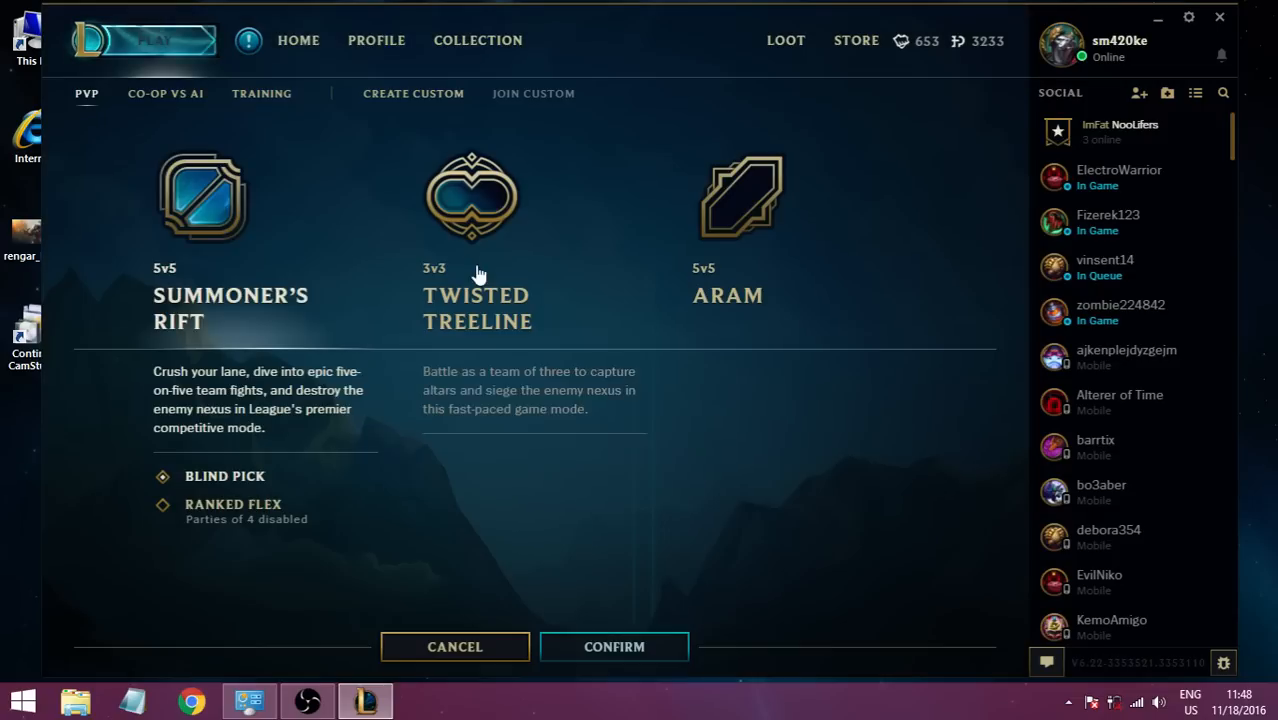
left_click(413, 93)
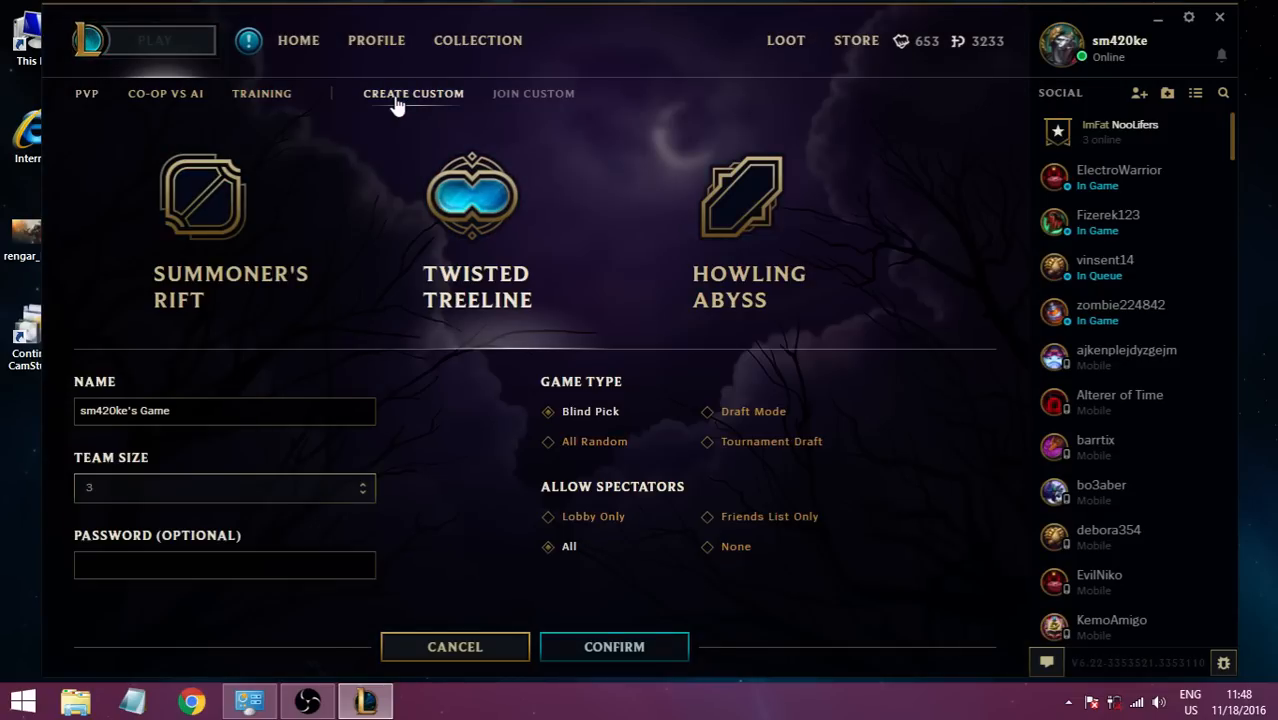
mouse_move(326, 104)
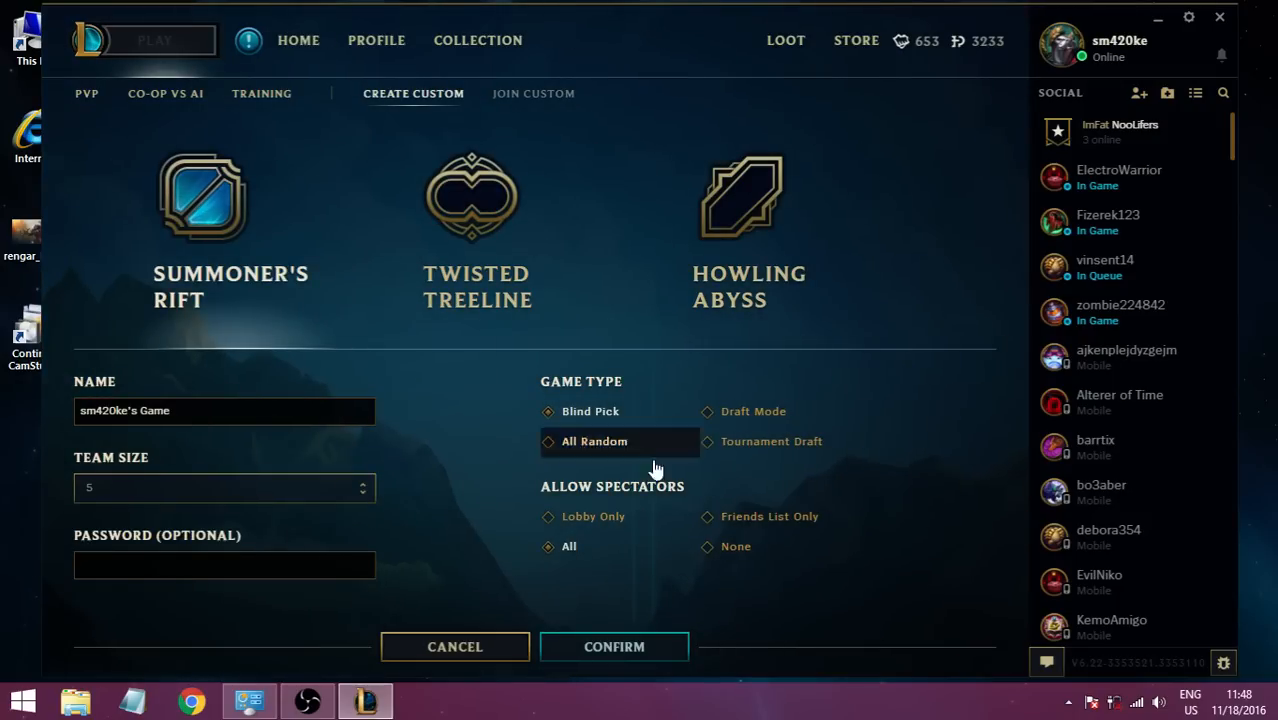
left_click(614, 646)
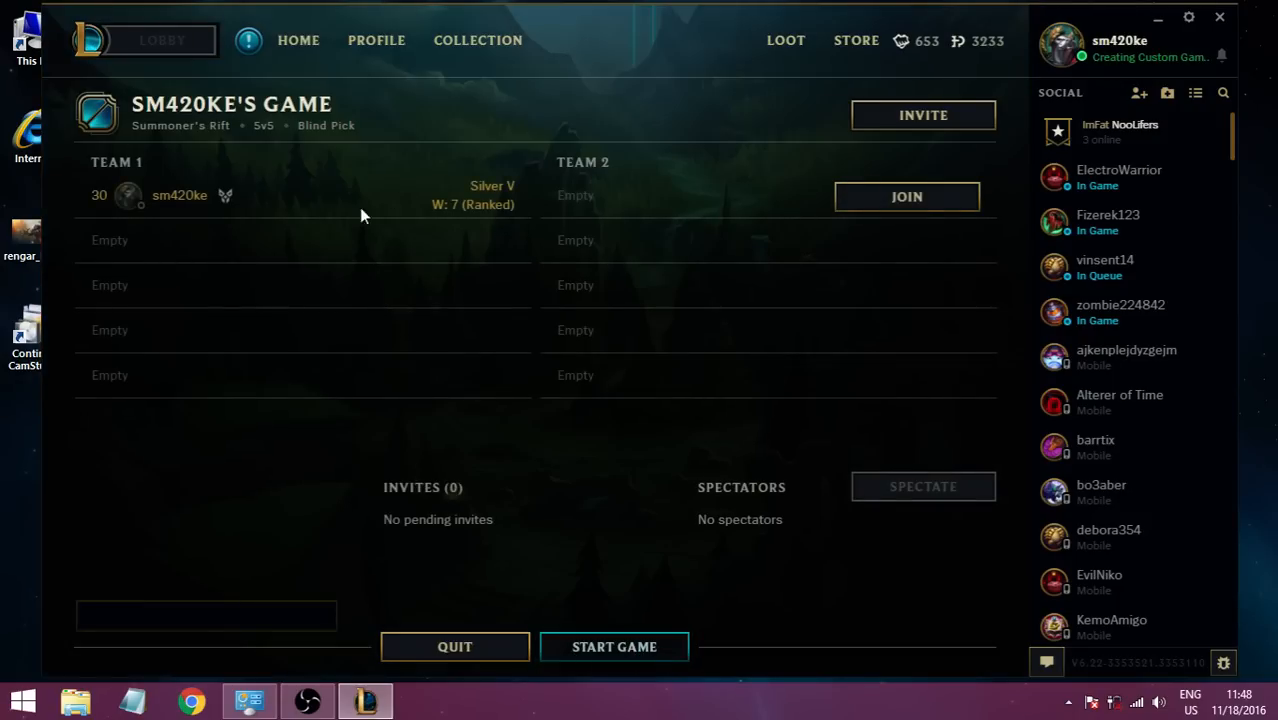
mouse_move(417, 355)
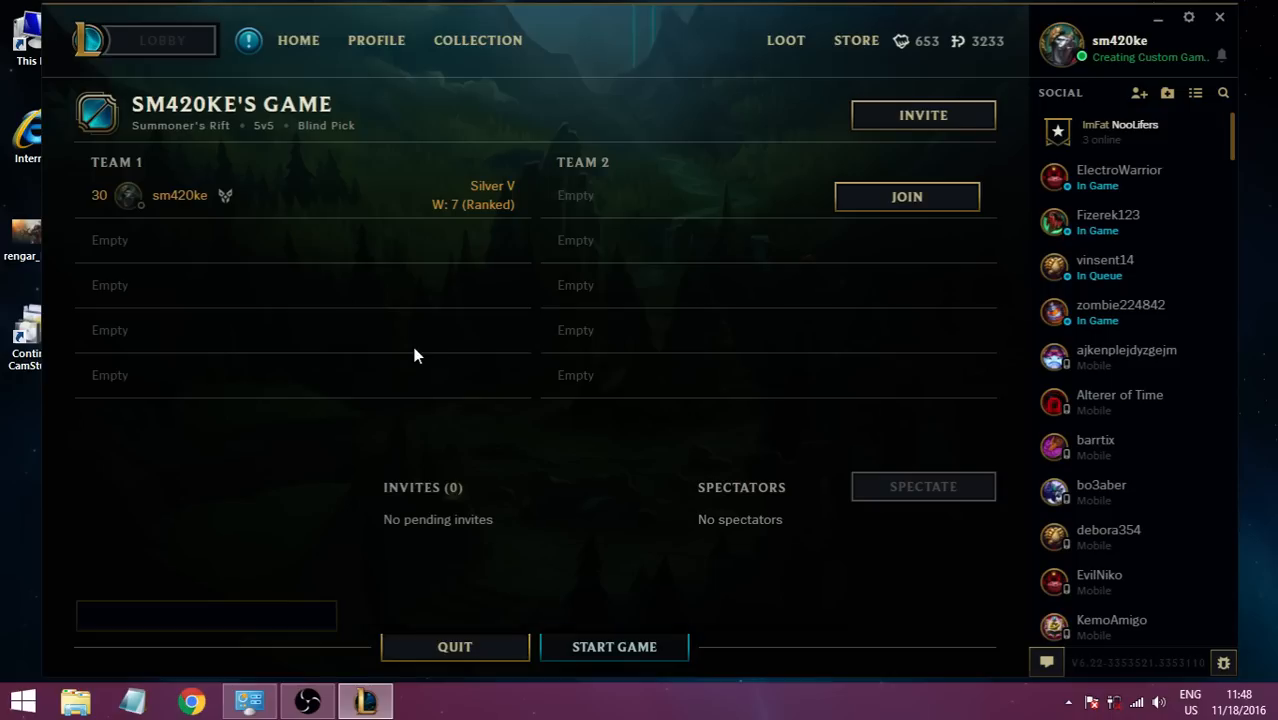
mouse_move(449, 267)
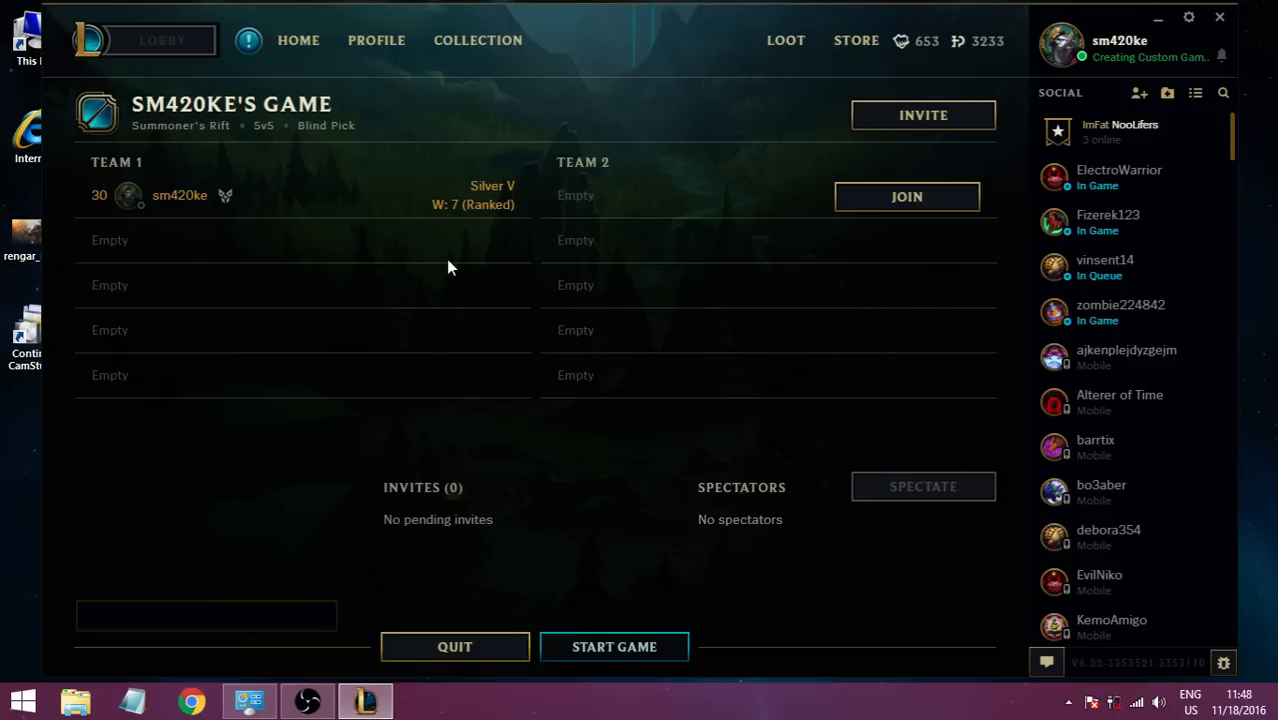
mouse_move(548, 584)
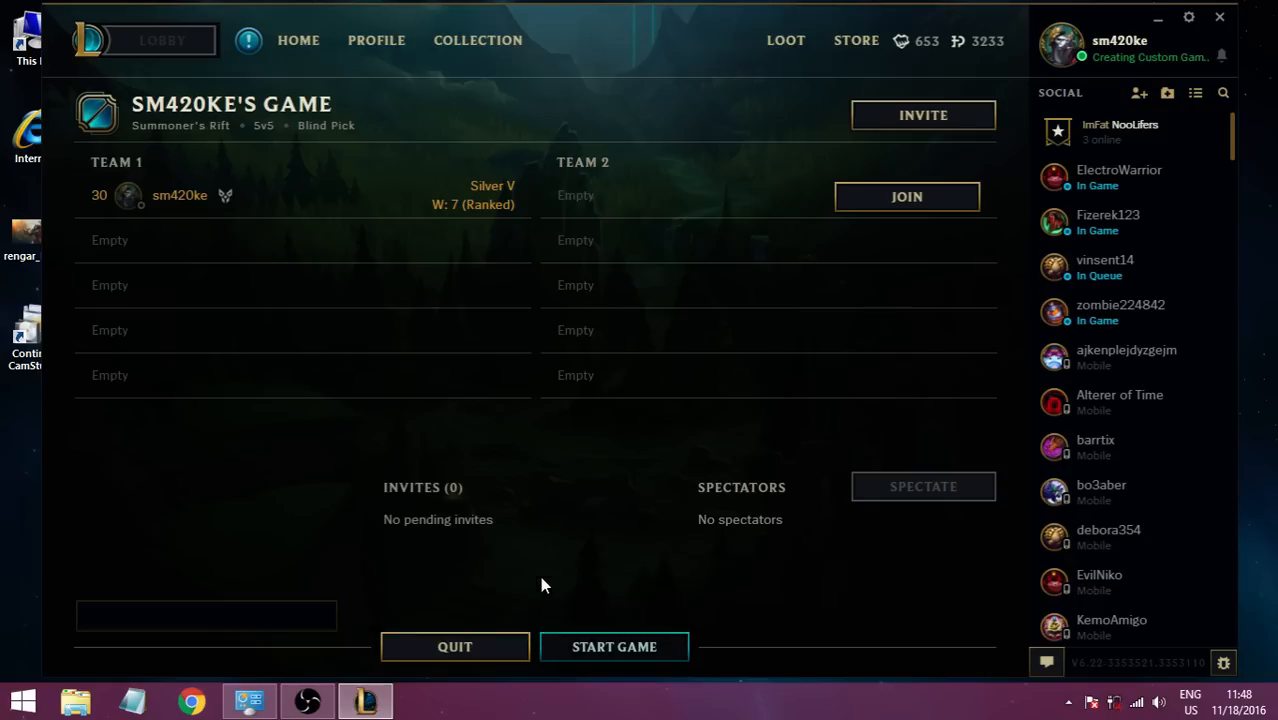
mouse_move(491, 608)
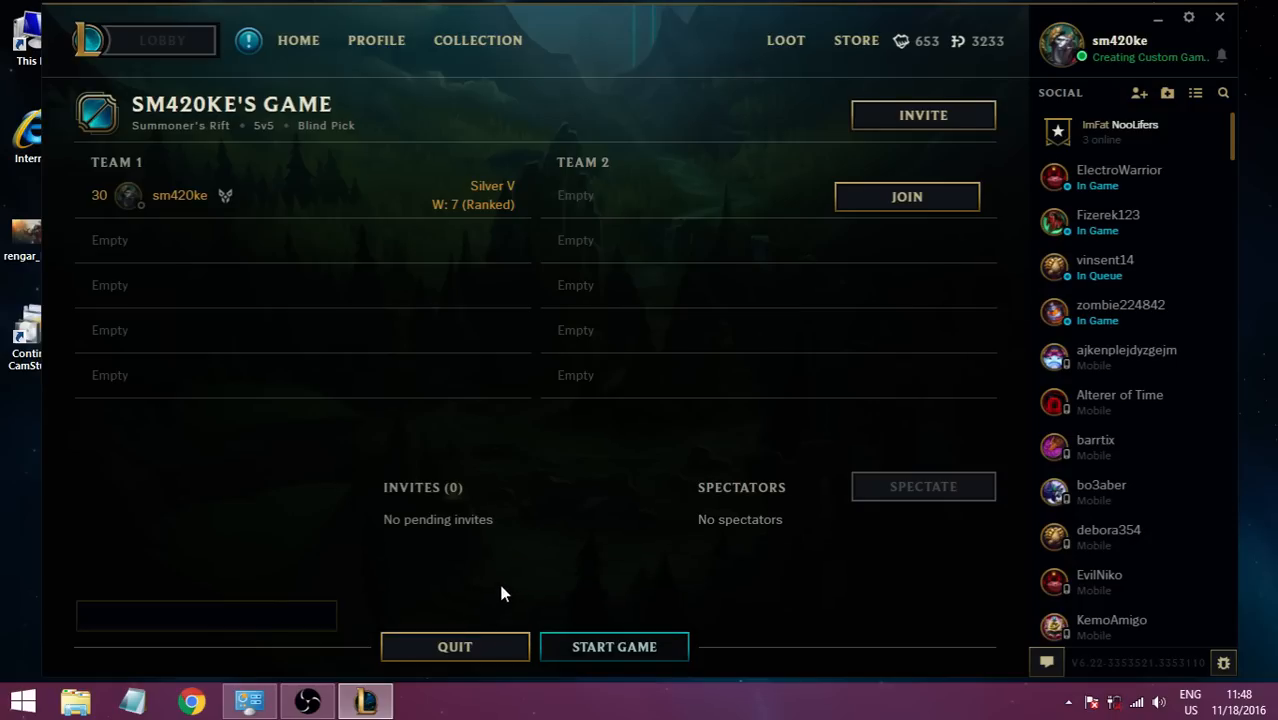
Quit the custom lobby to return to the Camille home page.
left_click(455, 646)
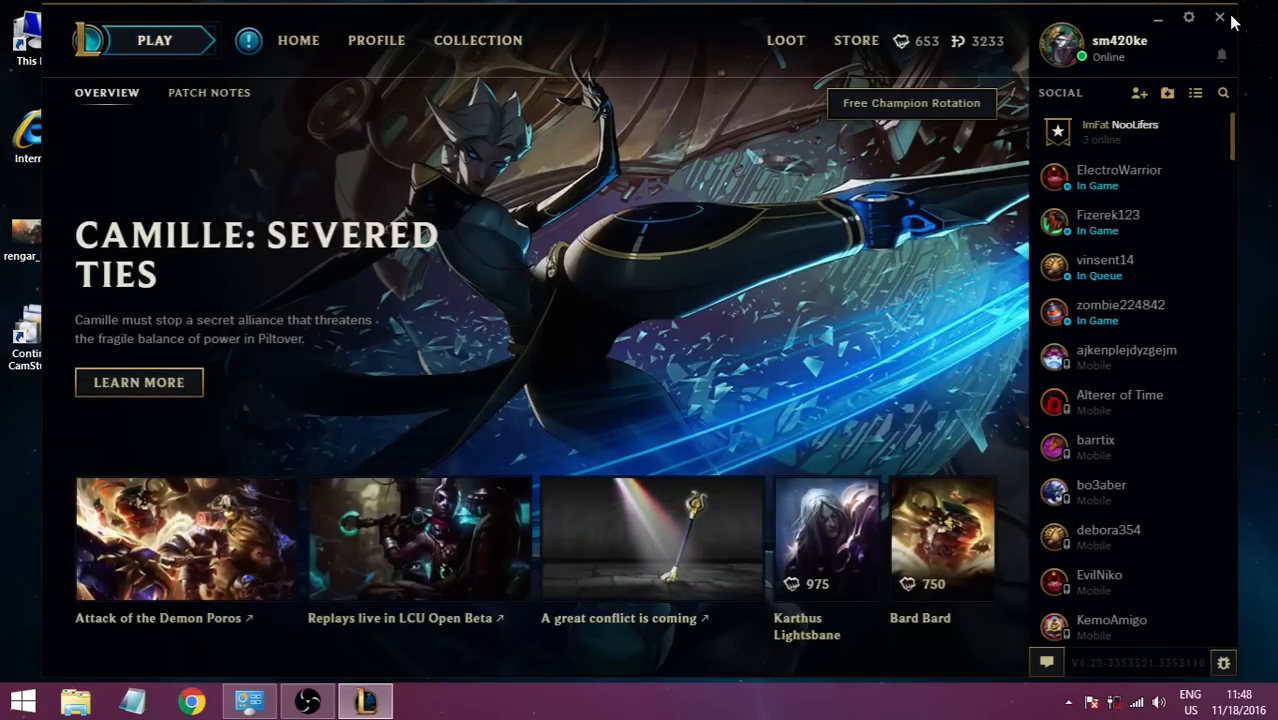
Exit the League client, then dismiss the Already Running warning from an early relaunch.
left_click(1219, 18)
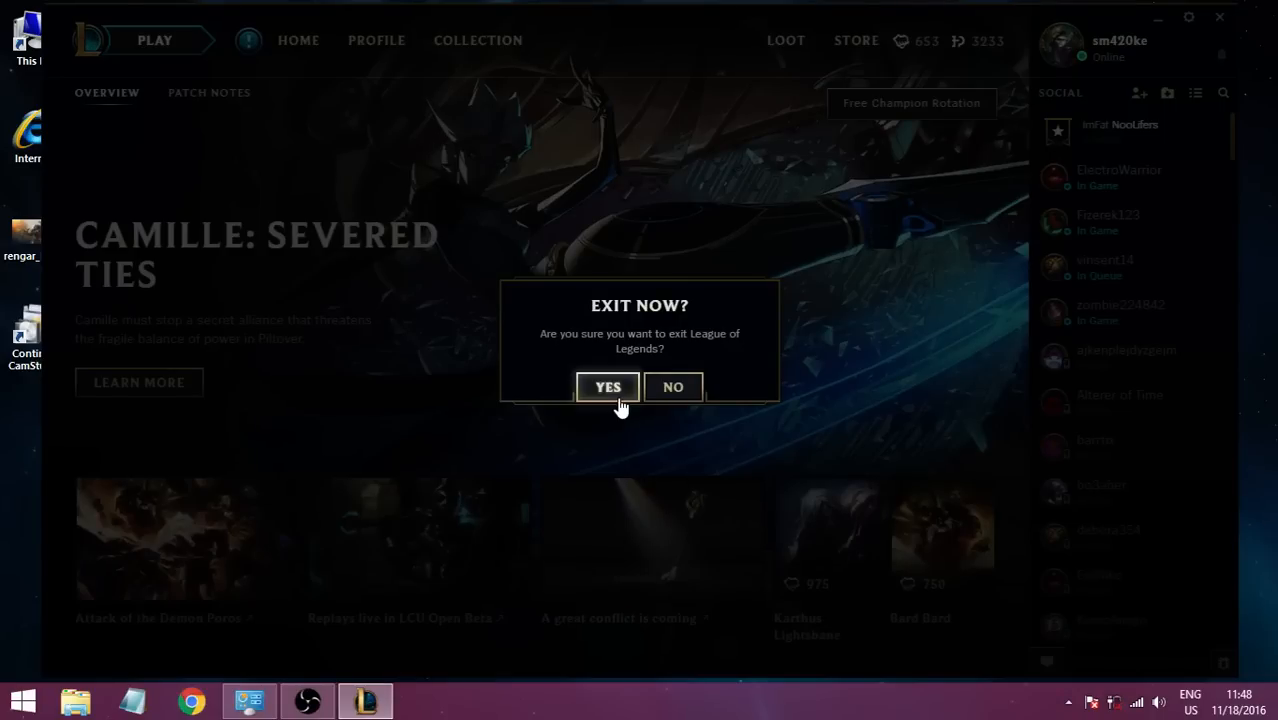
left_click(607, 387)
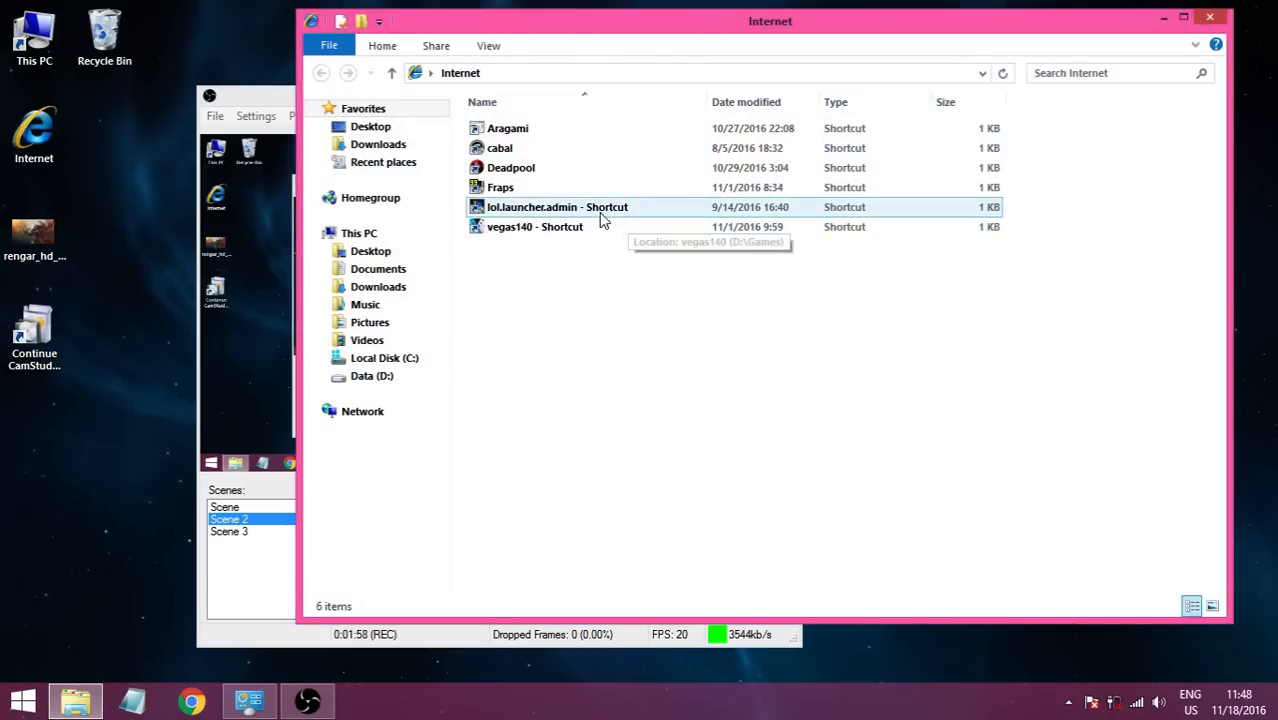
double_click(557, 207)
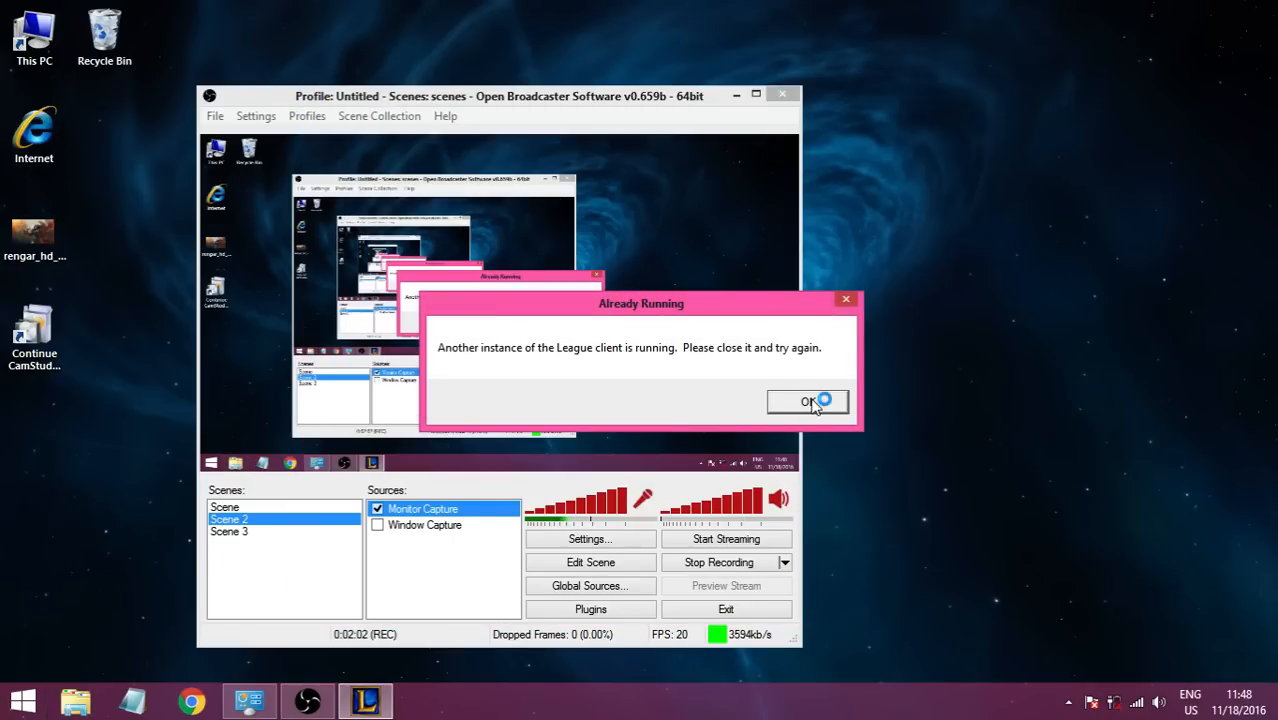
left_click(803, 402)
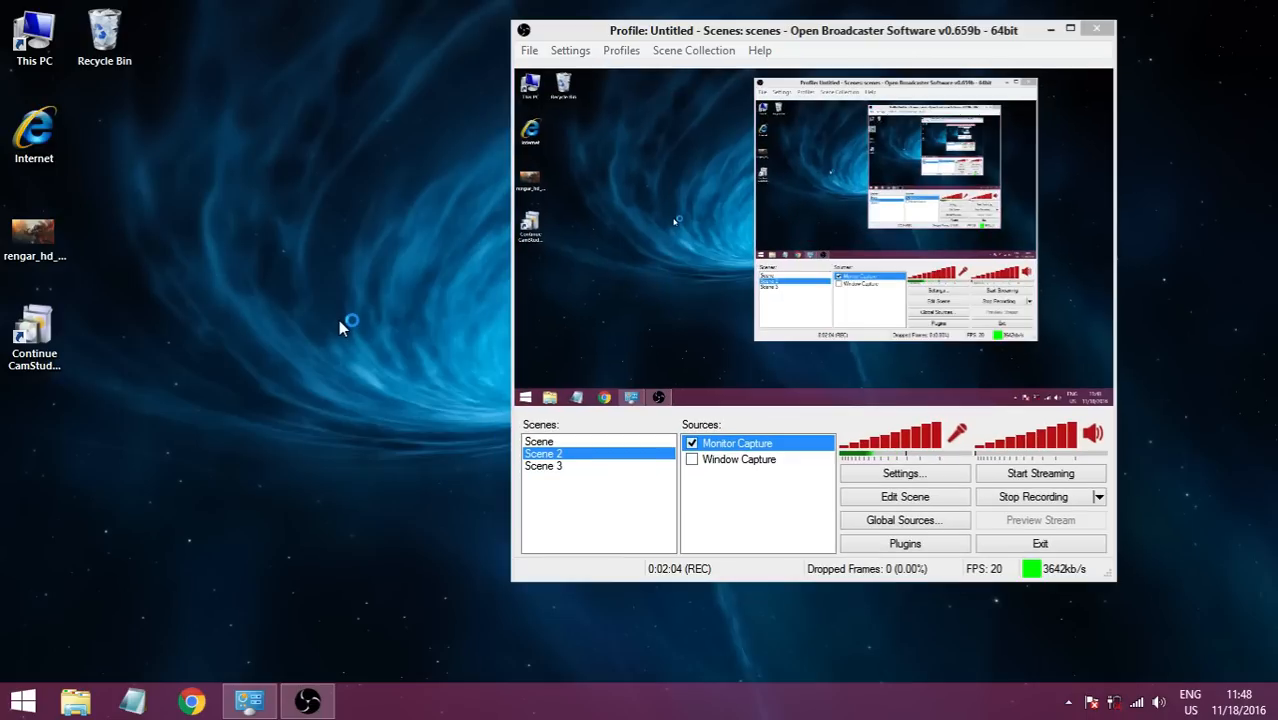
right_click(345, 325)
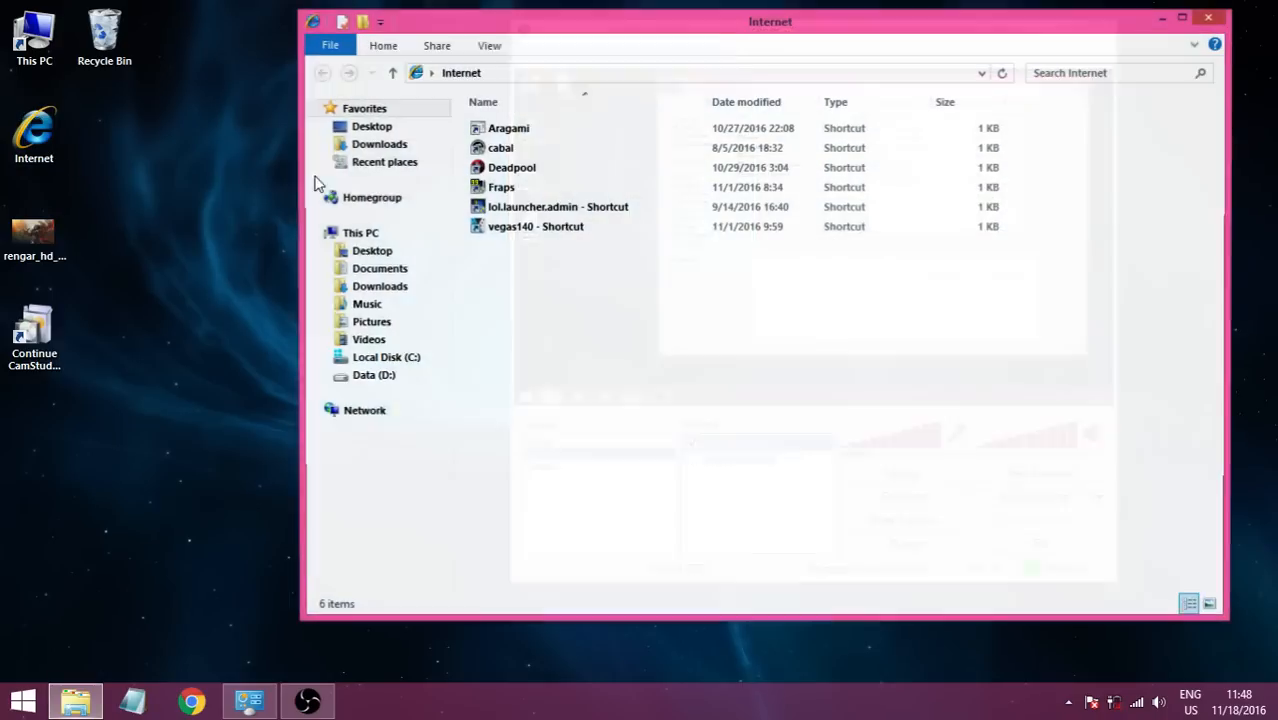
Relaunch lol.launcher.admin and bring the loading League launcher forward from the taskbar.
left_click(557, 207)
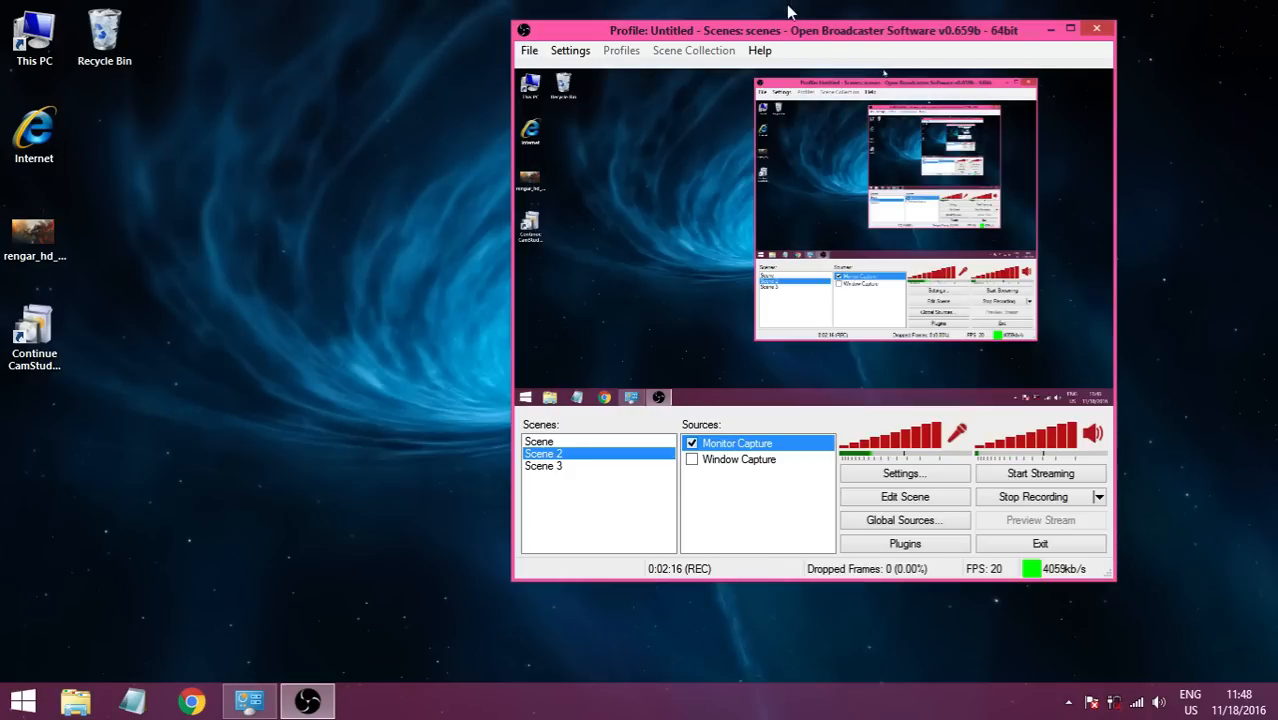
mouse_move(797, 40)
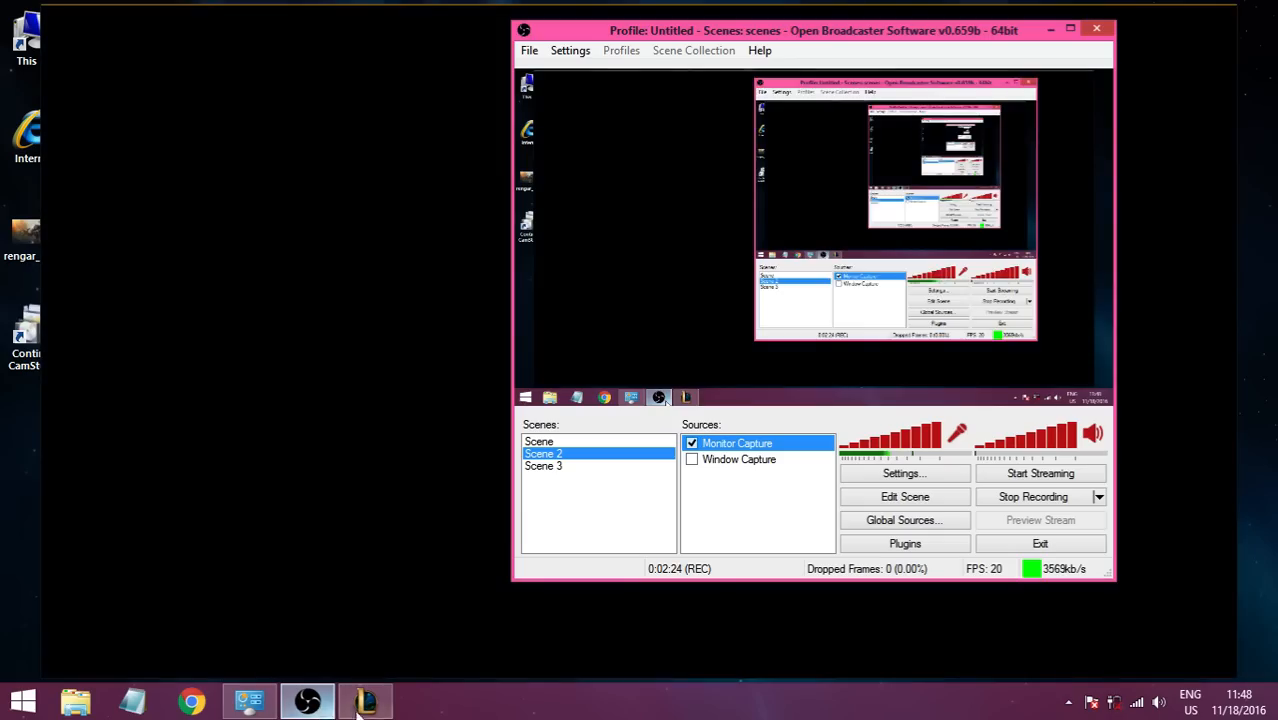
left_click(365, 697)
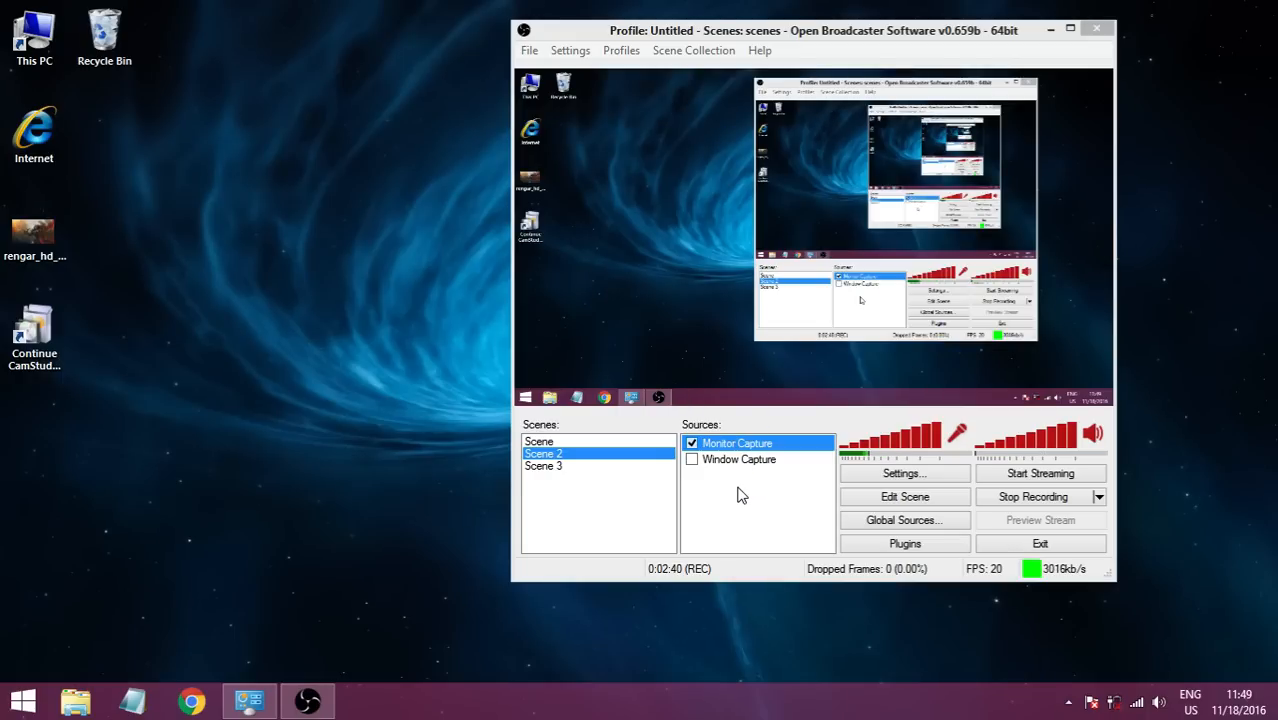
left_click(366, 700)
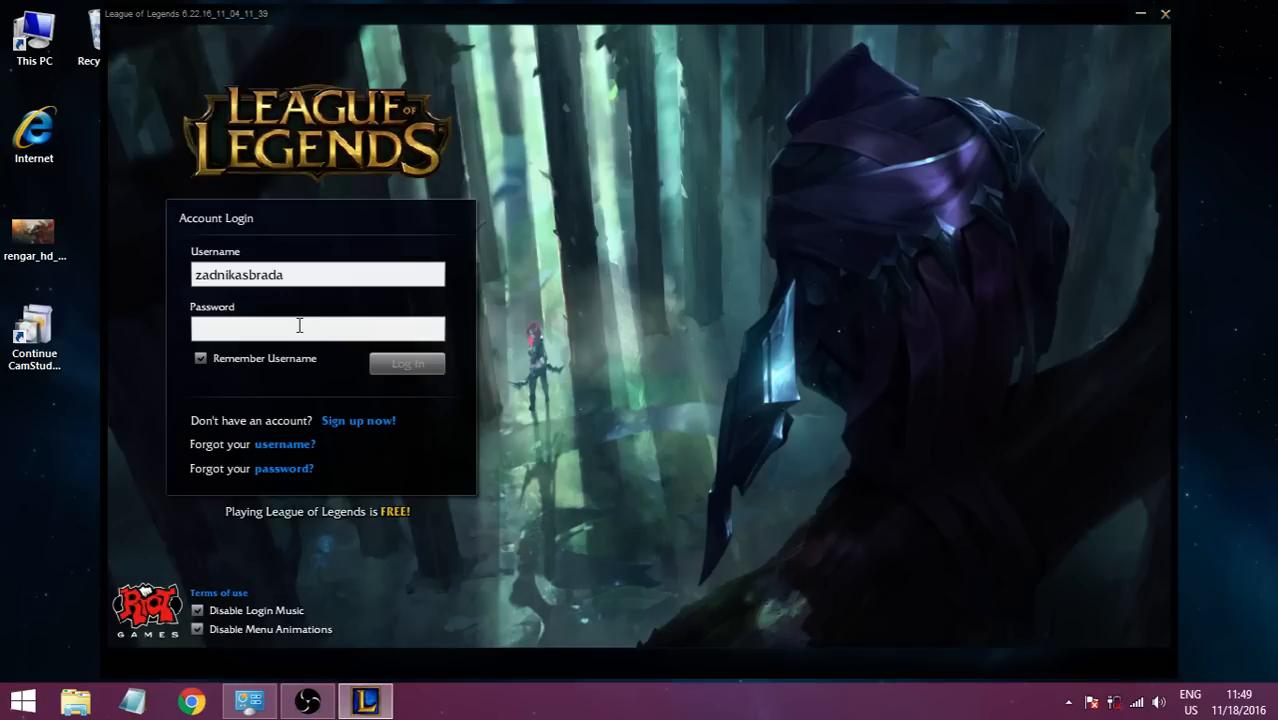
Enter a password for the remembered username and log in to the legacy client.
left_click(299, 327)
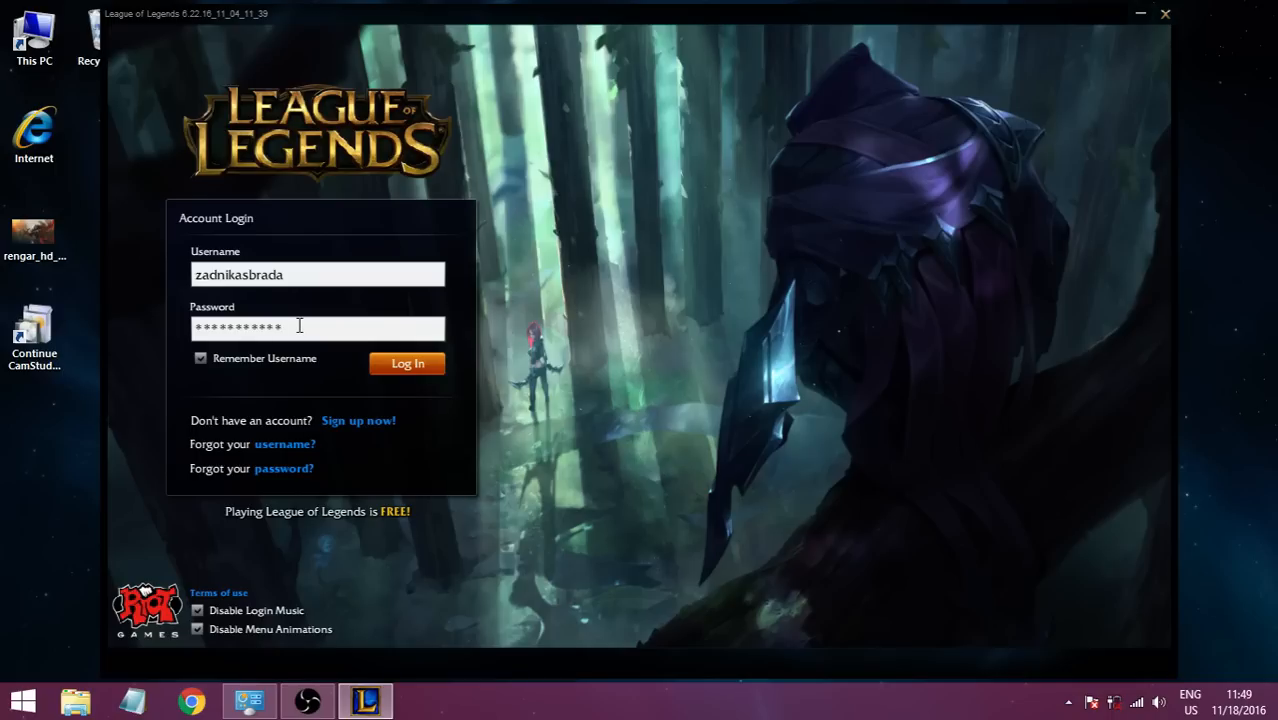
left_click(406, 363)
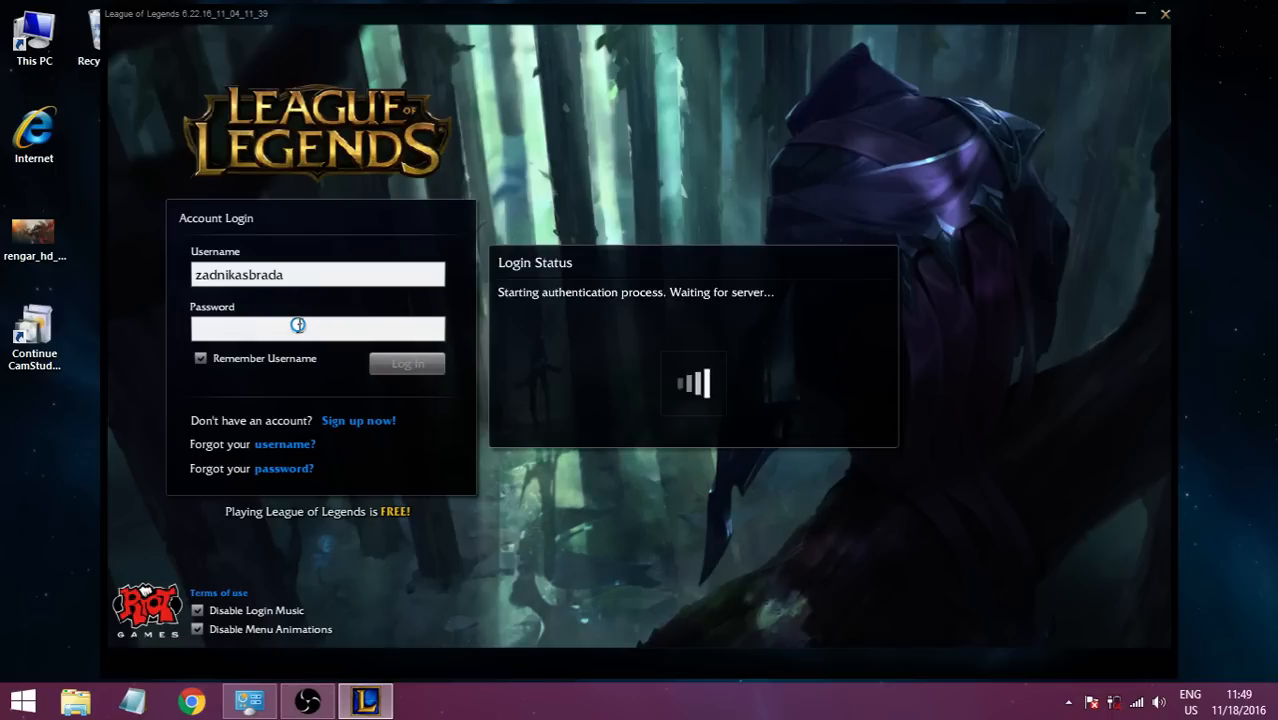